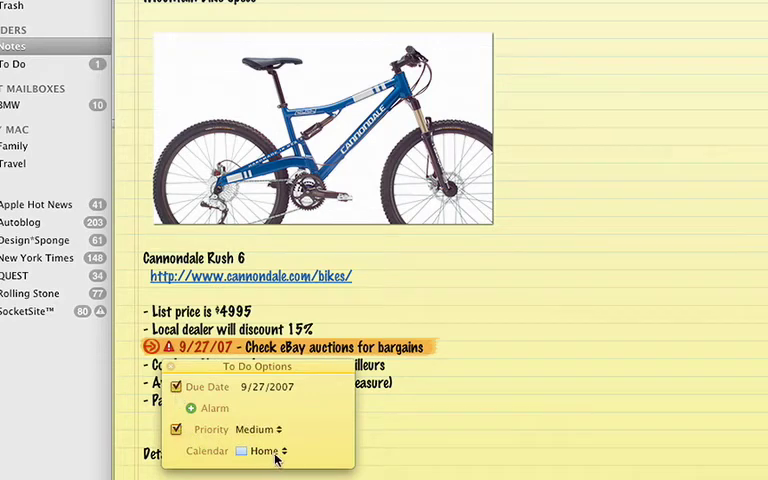
# - Assign the 'Check eBay auctions for bargains' to-do to the Home calendar
pyautogui.click(280, 450)
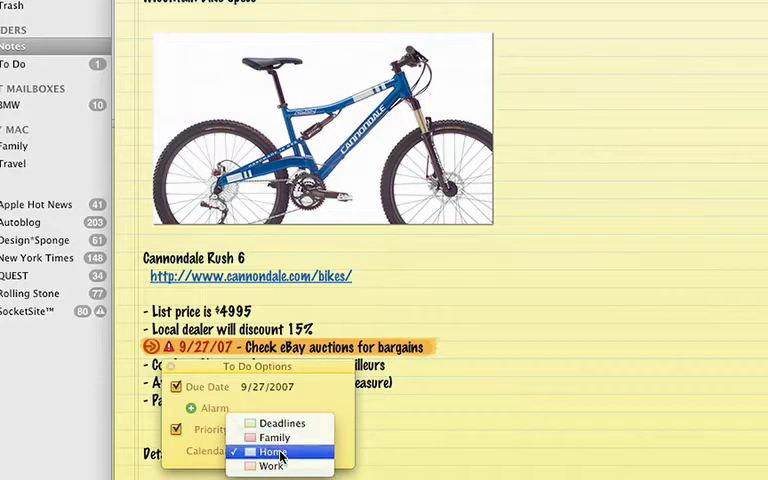
pyautogui.click(264, 452)
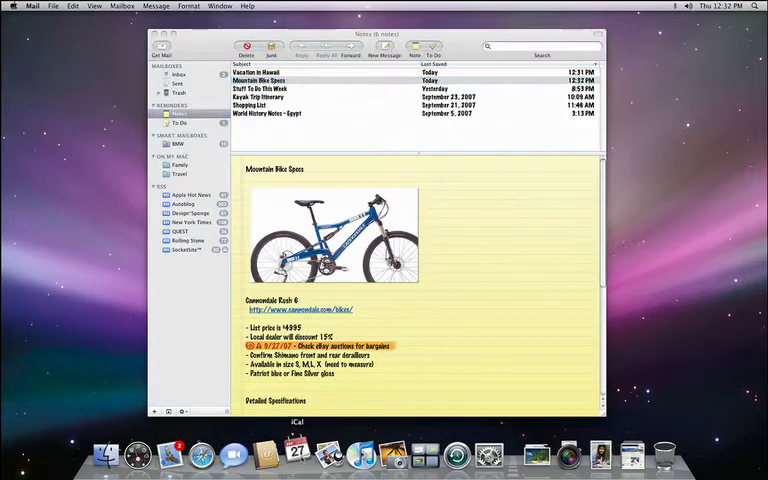
# - Start composing a new blank message from the Inbox
pyautogui.click(287, 456)
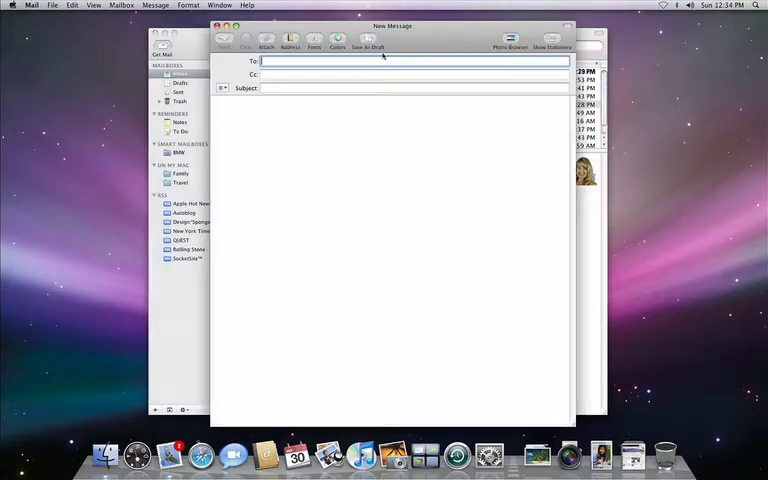
# - Browse the Photos and Sentiments stationery categories and preview the Thank You design
pyautogui.click(551, 40)
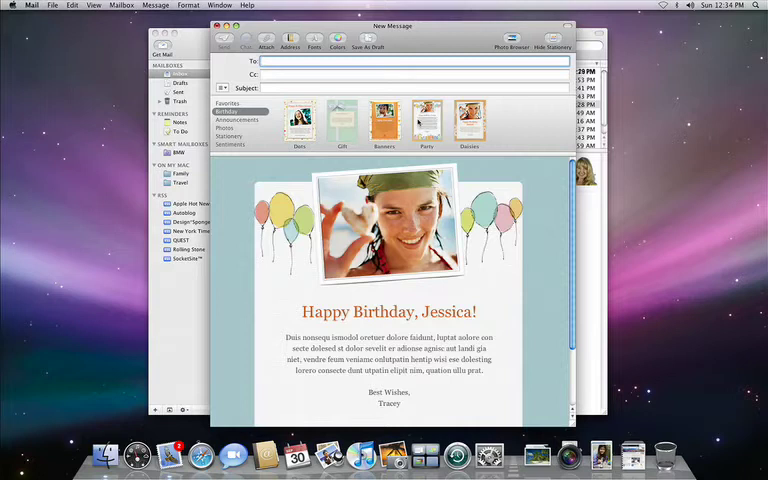
pyautogui.click(239, 120)
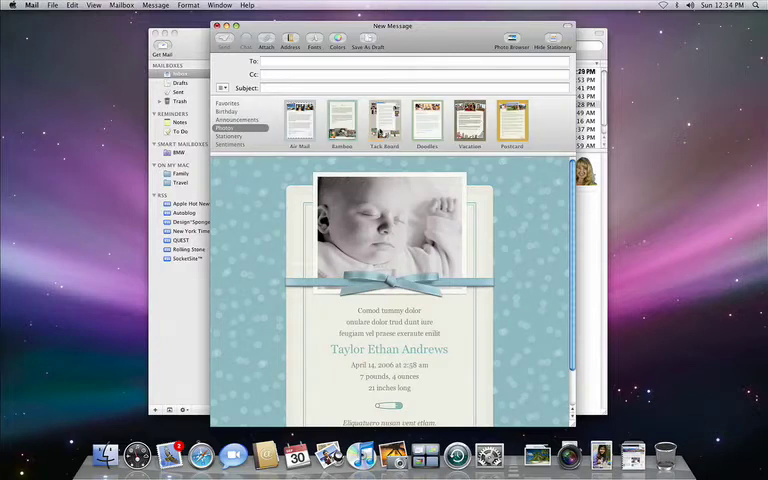
pyautogui.click(230, 145)
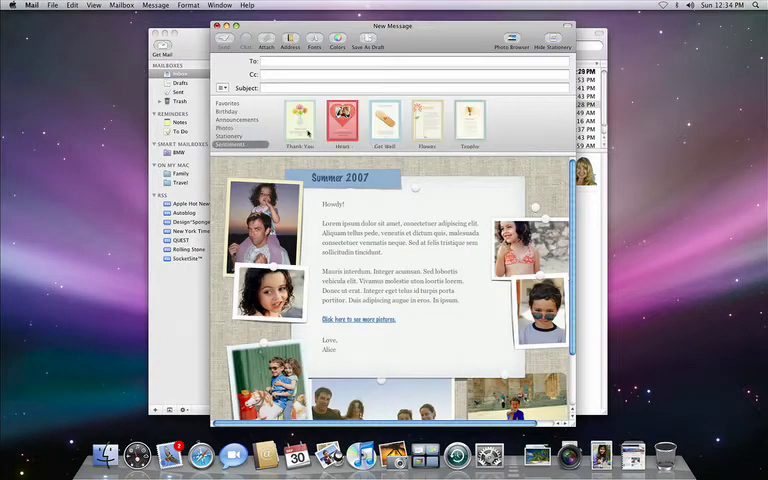
pyautogui.click(300, 120)
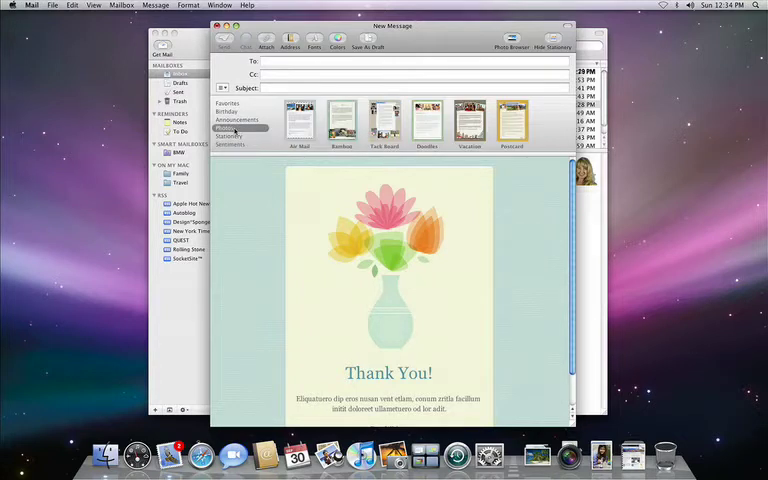
pyautogui.moveTo(512, 132)
pyautogui.write('Wish you were')
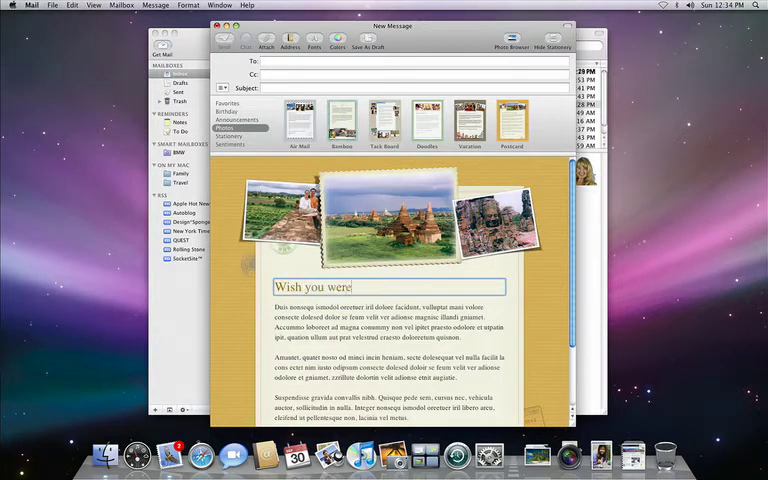
# - Complete the postcard headline with 'here!' and bring up the photo library
pyautogui.write('here!')
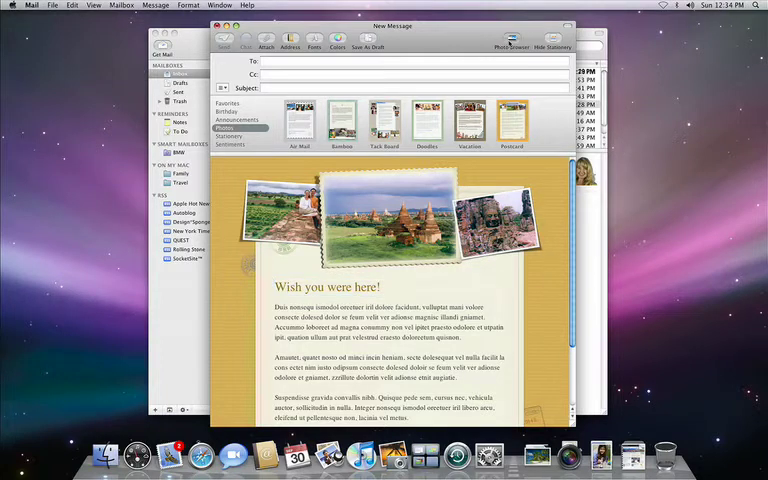
pyautogui.click(506, 44)
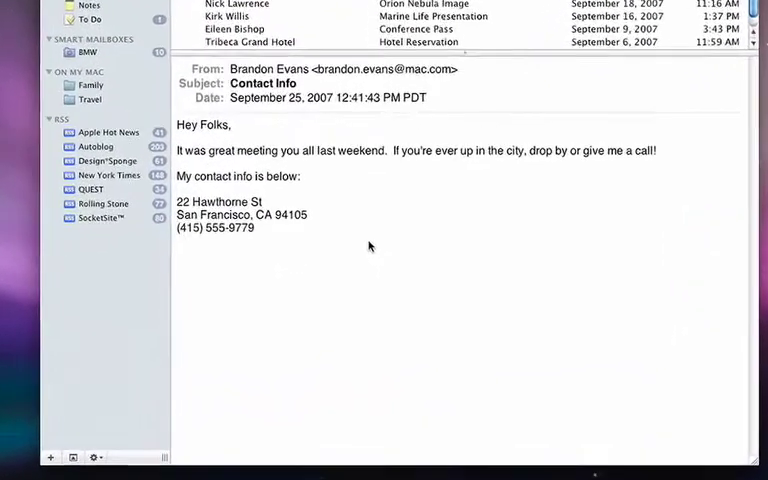
# - Create a new Address Book contact from the Contact Info email's street address
pyautogui.scroll(-3)
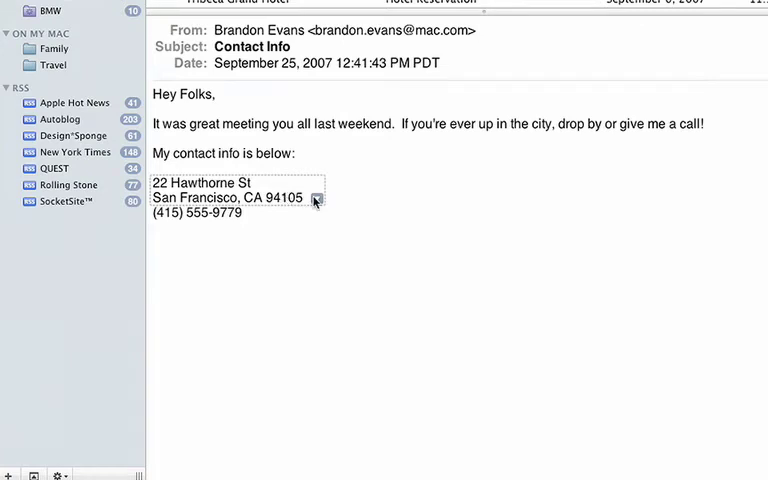
pyautogui.click(314, 197)
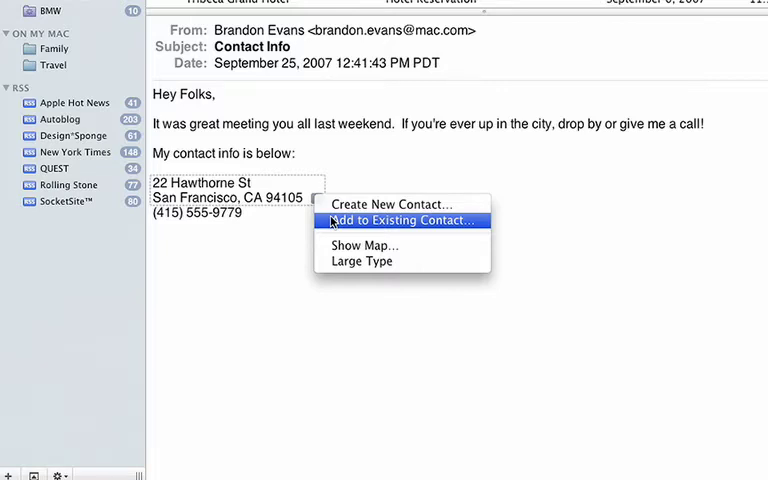
pyautogui.click(392, 204)
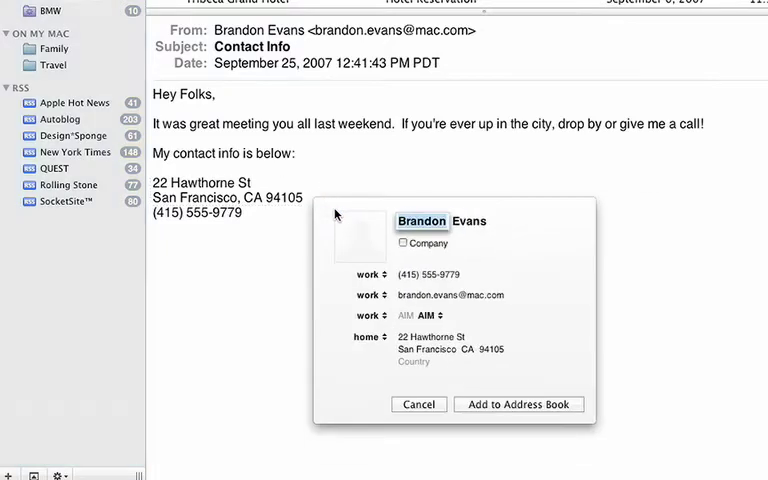
pyautogui.click(418, 404)
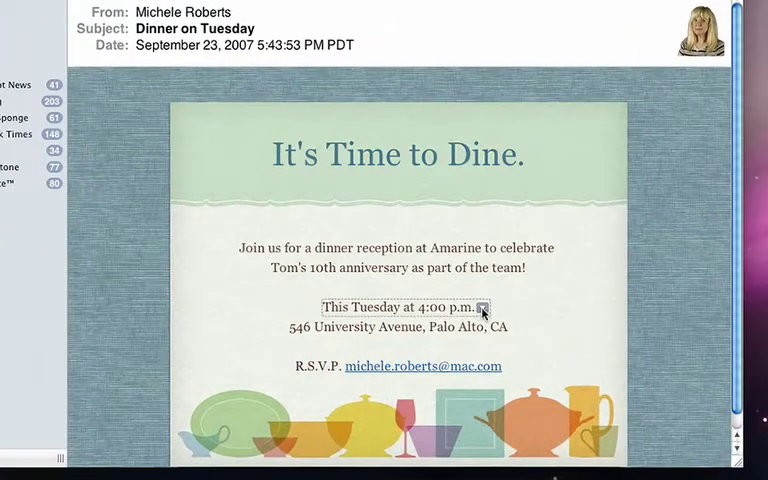
# - Create a new iCal event from the Dinner on Tuesday 4:00 p.m. date
pyautogui.click(488, 307)
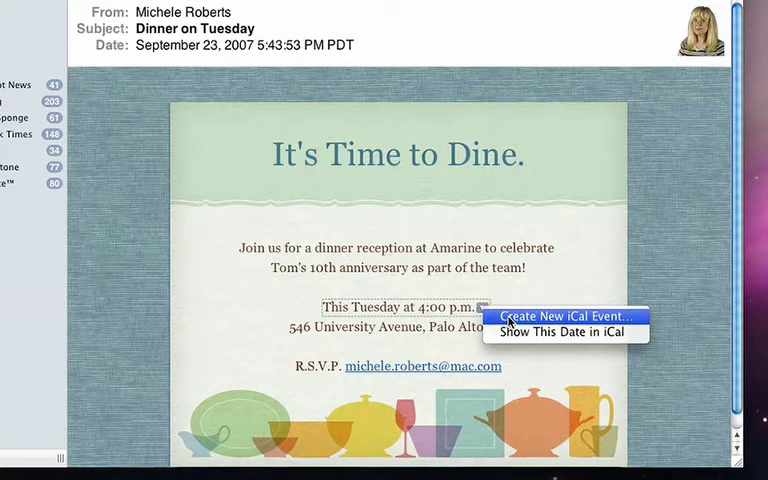
pyautogui.click(568, 316)
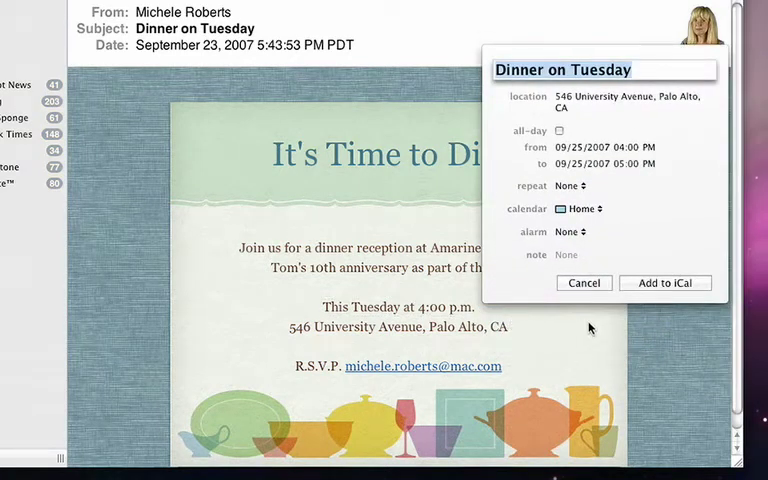